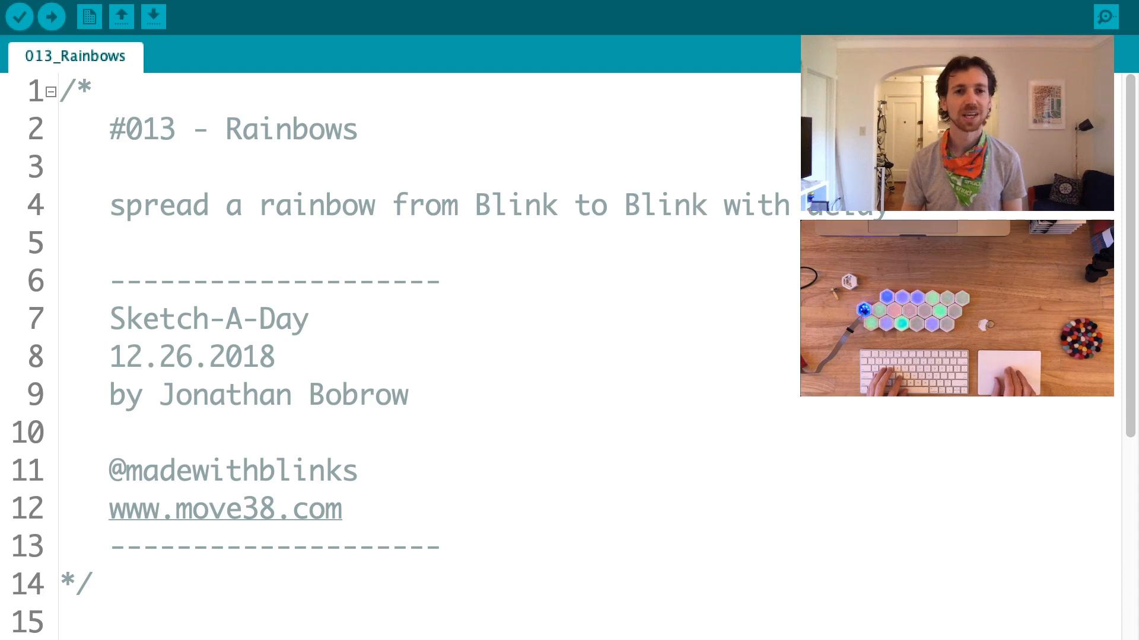
Compile the Rainbows sketch, reporting 2486 bytes (42%) storage and 68% dynamic memory.
{"action": "scroll", "scroll_direction": "down", "scroll_amount": 3}
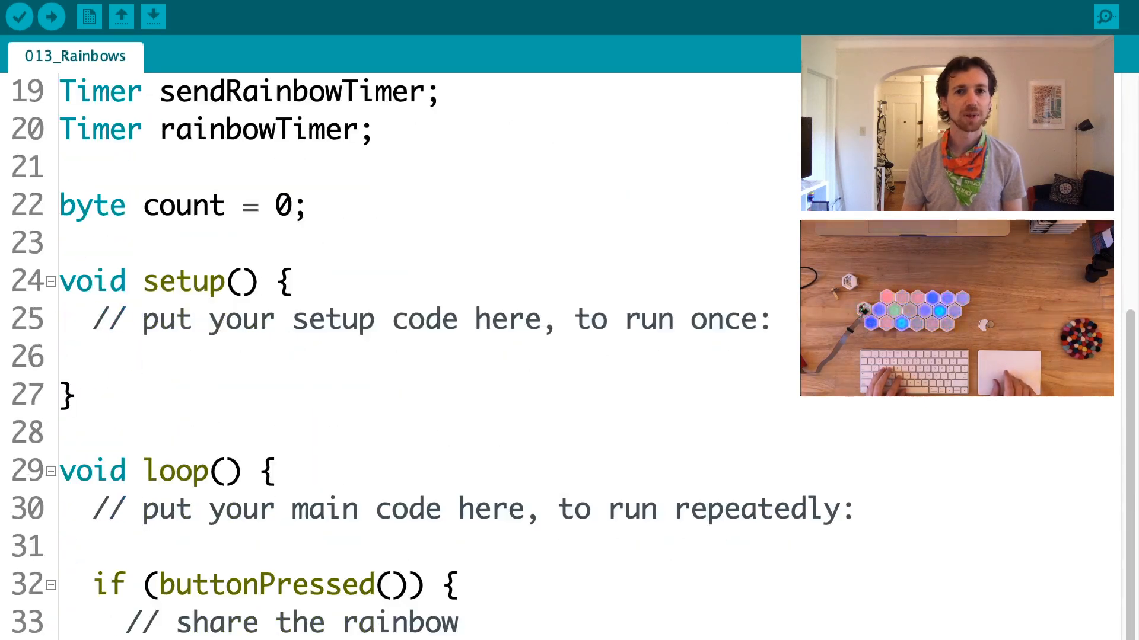
{"action": "scroll", "scroll_direction": "down", "scroll_amount": 3}
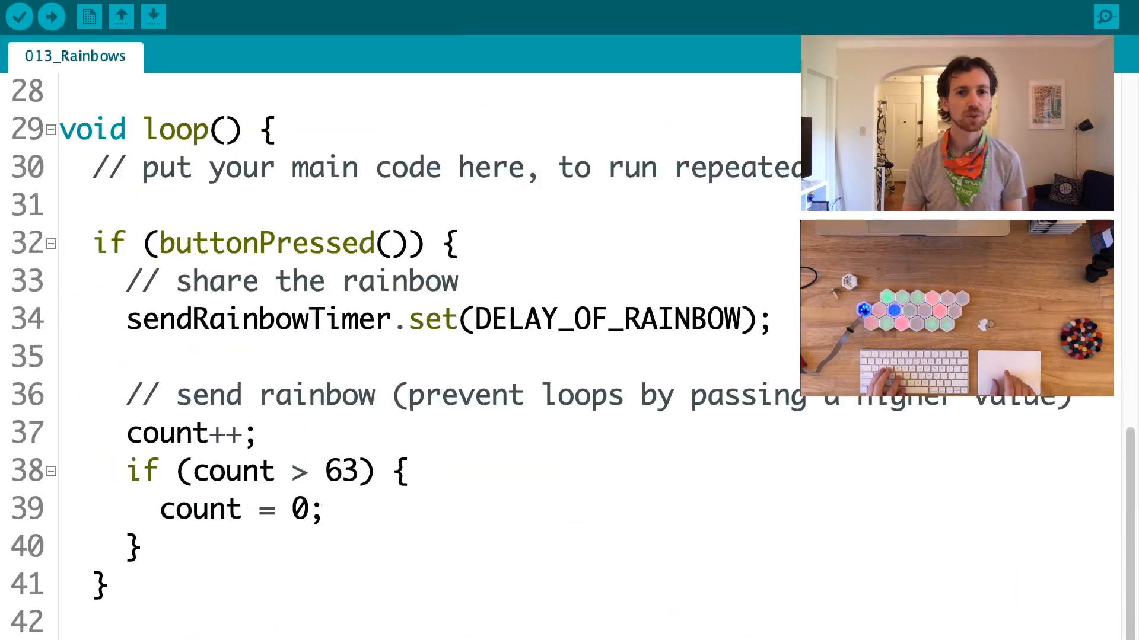
{"action": "scroll", "scroll_direction": "down", "scroll_amount": 3}
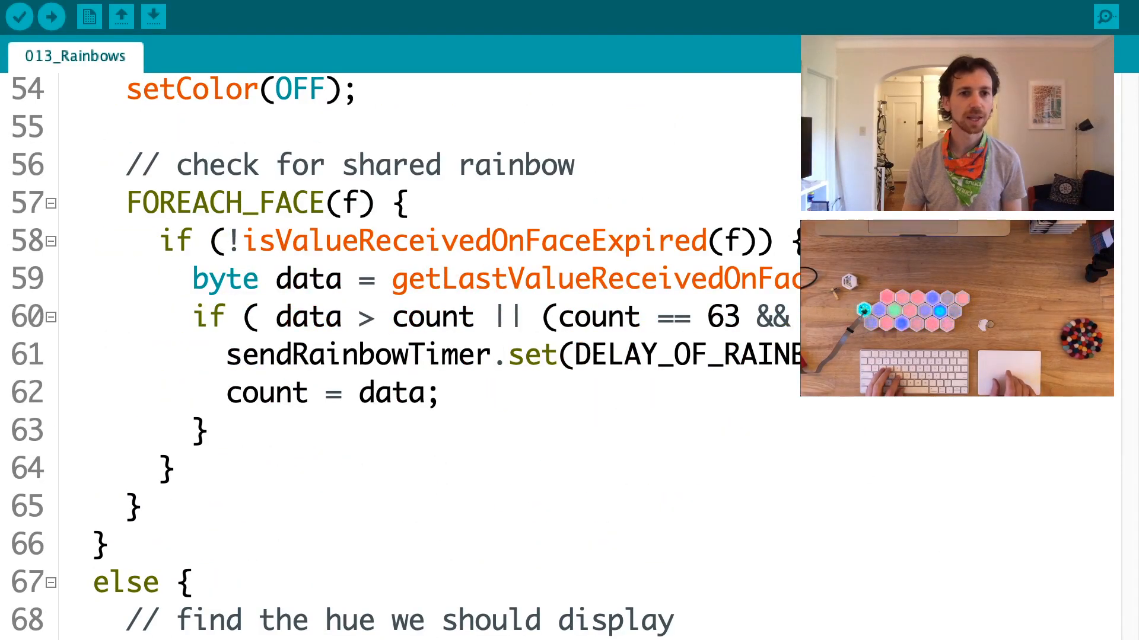
{"action": "scroll", "scroll_direction": "up", "scroll_amount": 3}
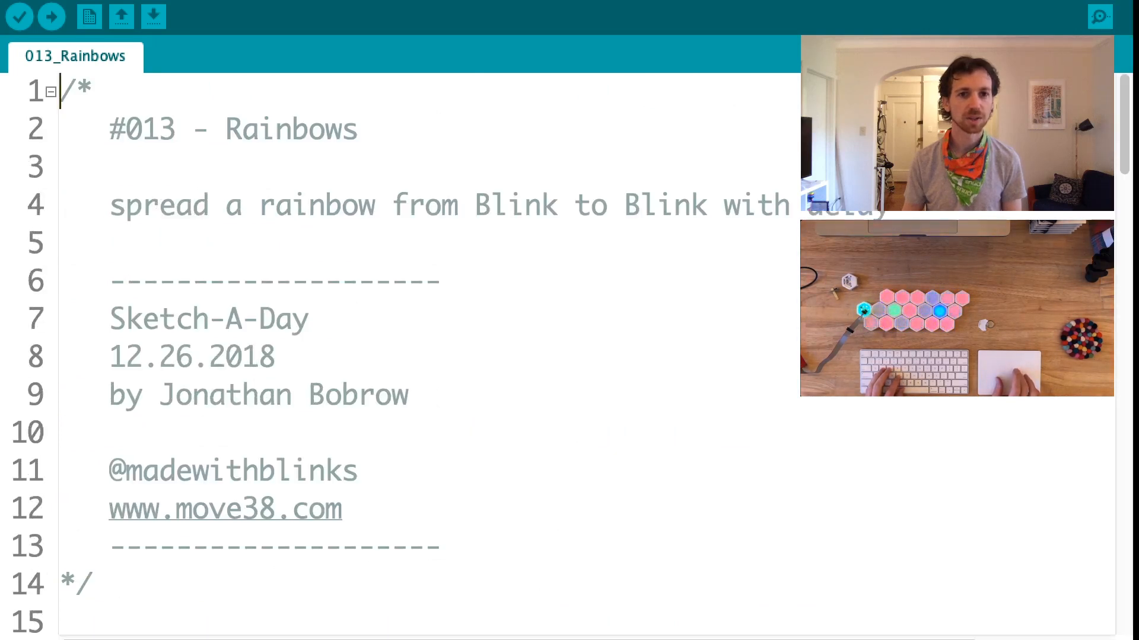
{"action": "left_click", "coordinate": [21, 16]}
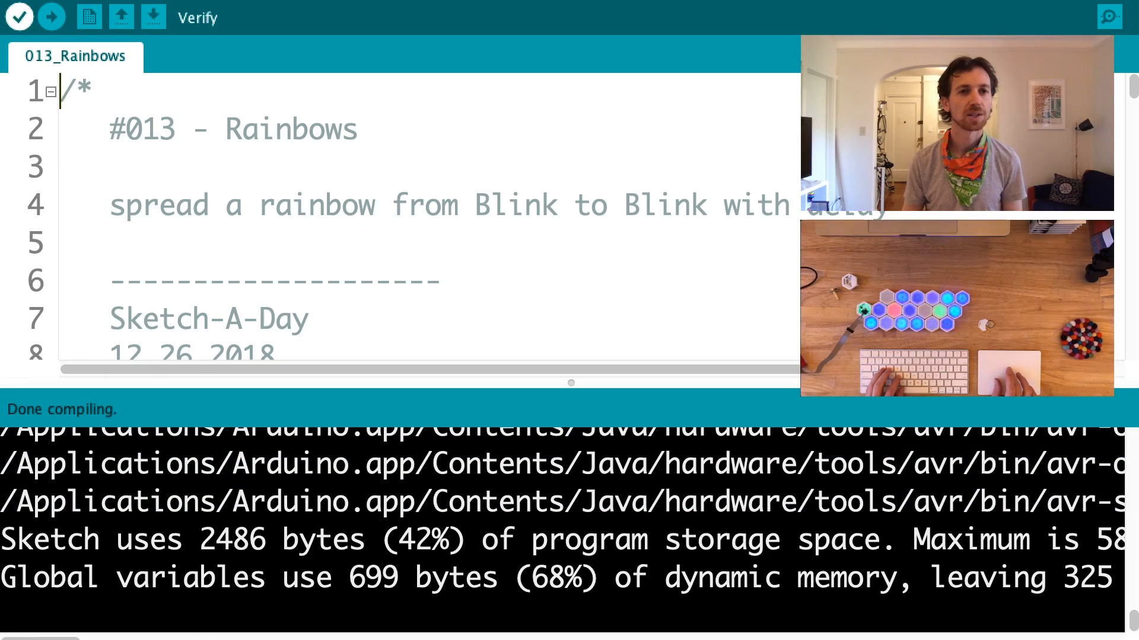
{"action": "left_click", "coordinate": [19, 17]}
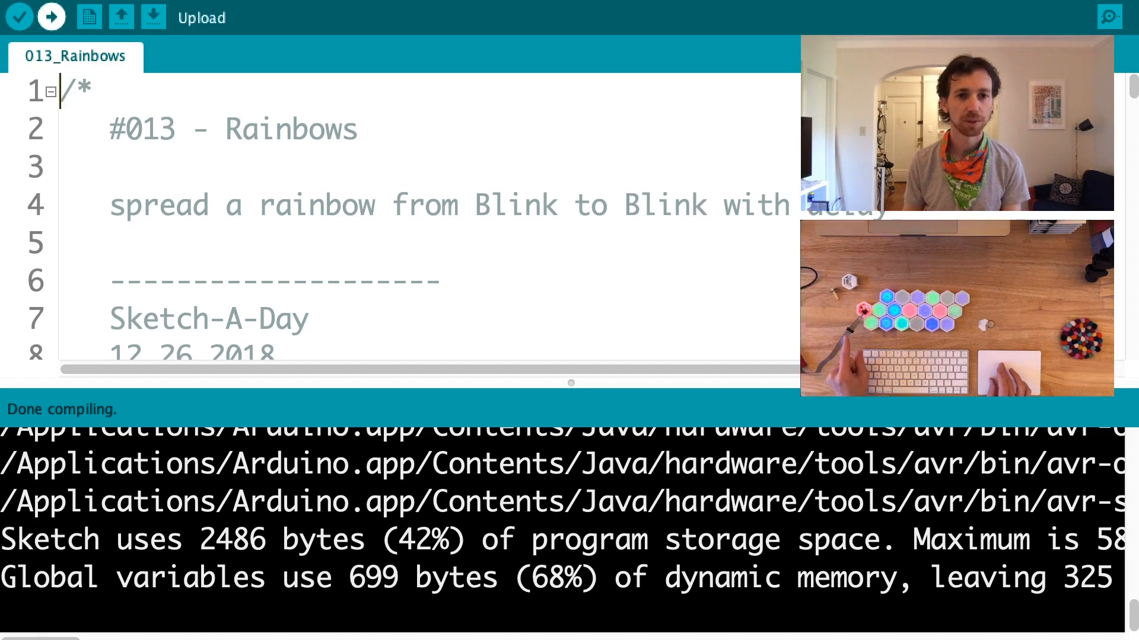
Upload the Rainbows sketch to the Blinks until avrdude reports verification done.
{"action": "left_click", "coordinate": [51, 17]}
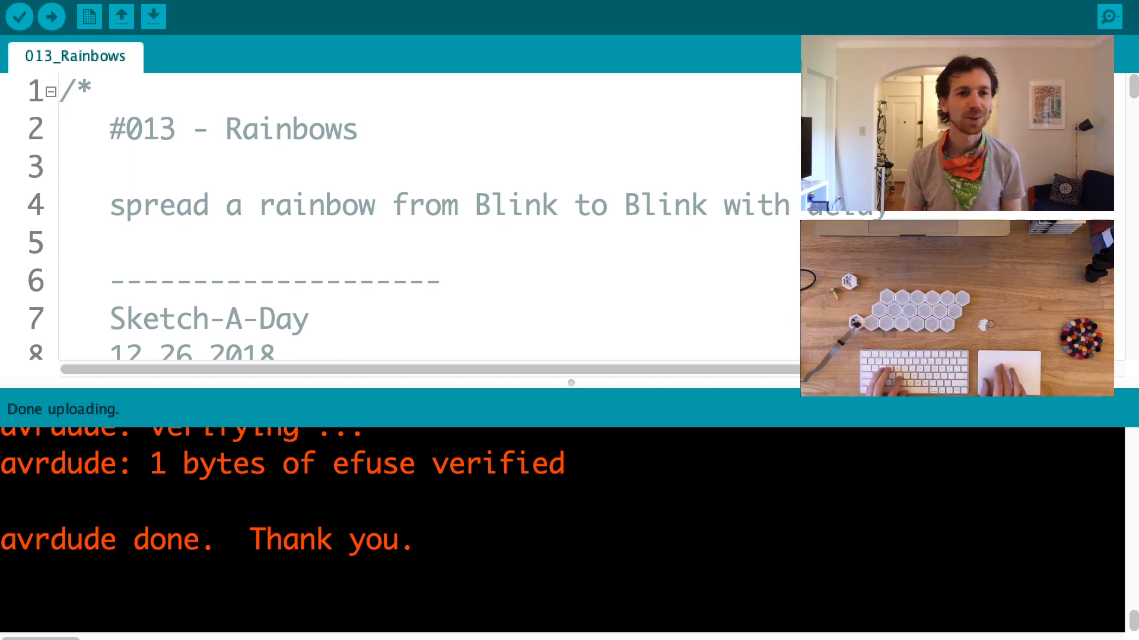
Replace the rainbow duration value 2000 with 1000, with the delay at 100.
{"action": "scroll", "scroll_direction": "down", "scroll_amount": 3}
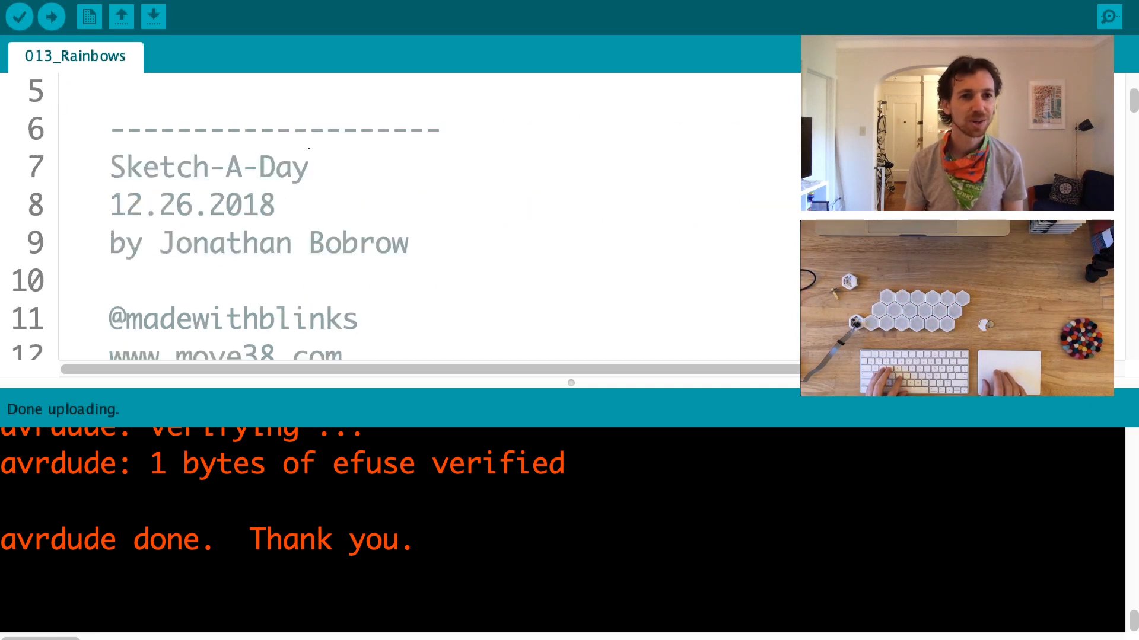
{"action": "scroll", "scroll_direction": "down", "scroll_amount": 3}
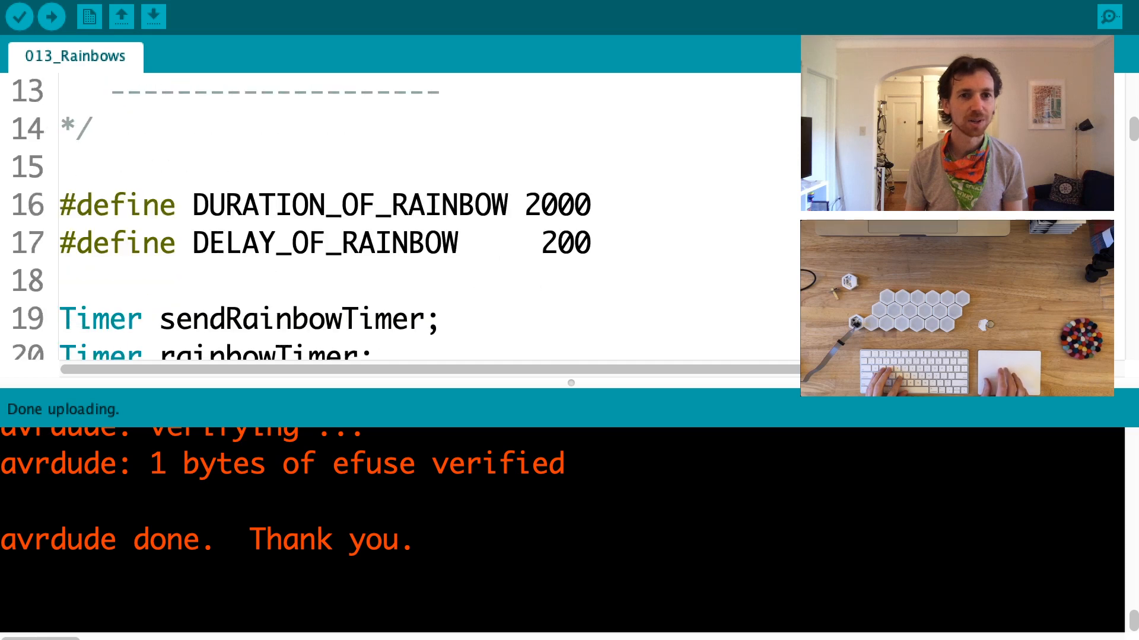
{"action": "double_click", "coordinate": [555, 206]}
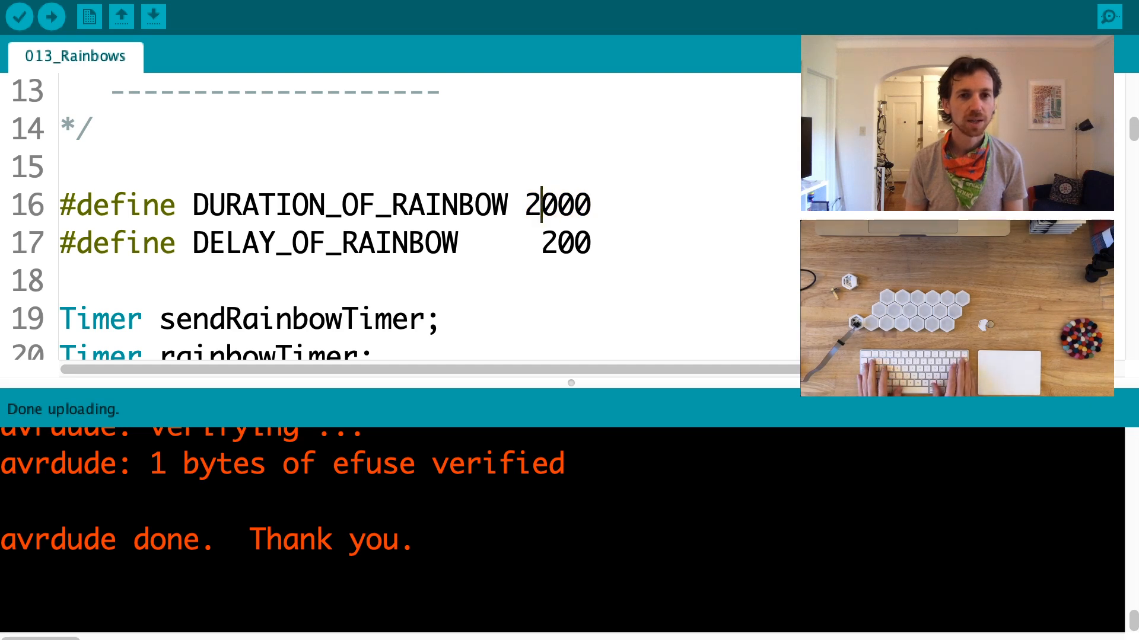
{"action": "type", "text": "1000"}
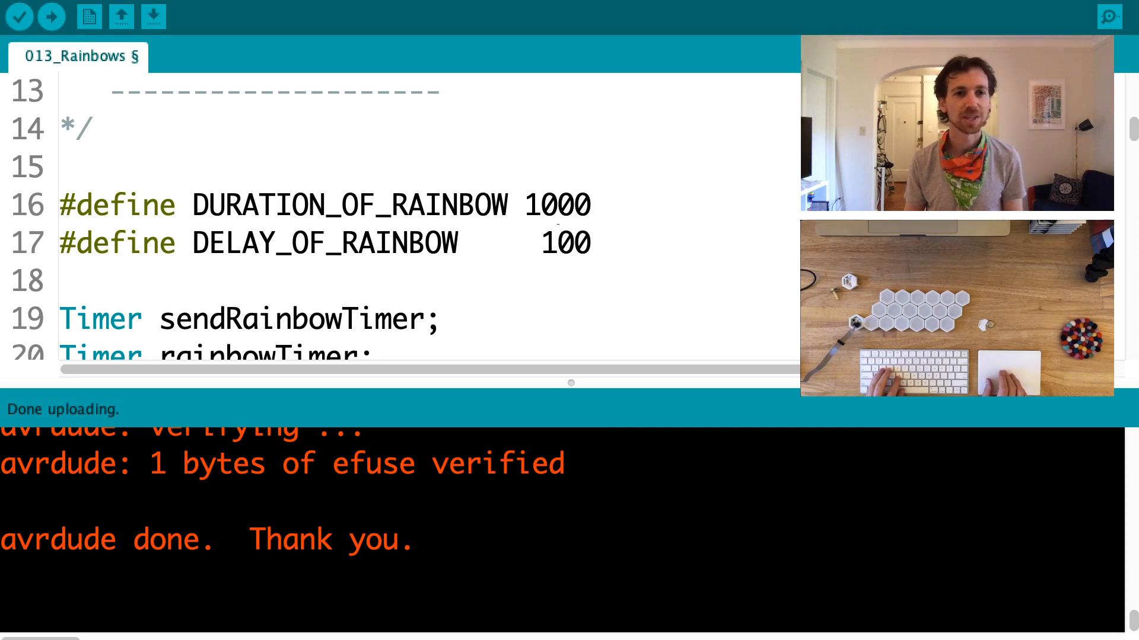
Save and upload the sketch with duration 1000 and delay 100 to the Blinks.
{"action": "left_click", "coordinate": [51, 16]}
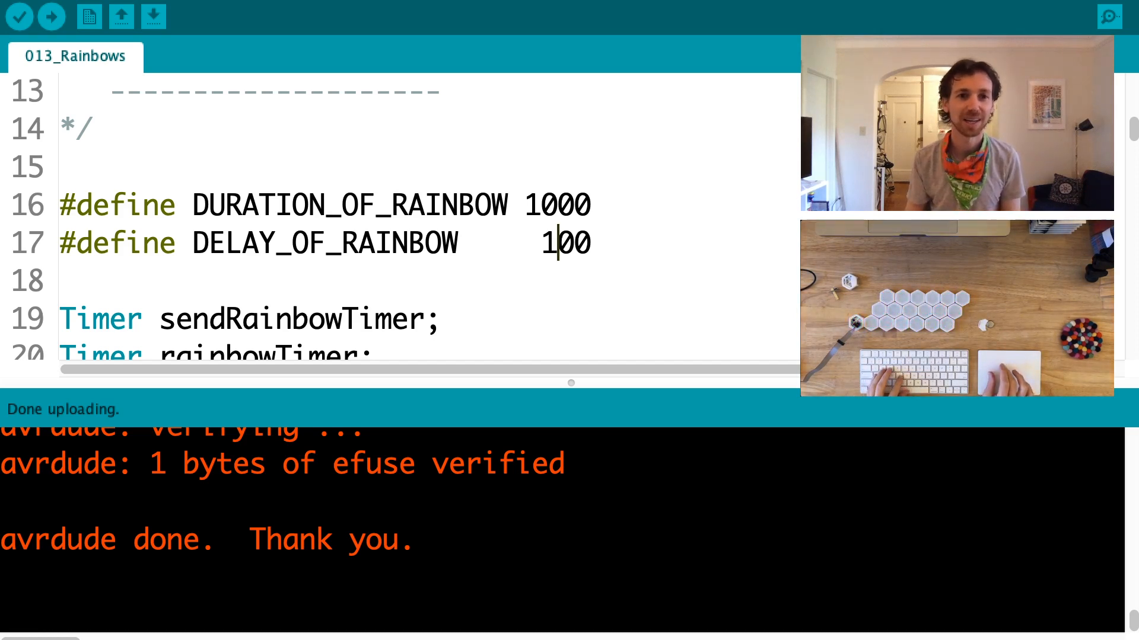
Set the rainbow duration to 5000 and upload the saved sketch to the Blinks.
{"action": "type", "text": "5000"}
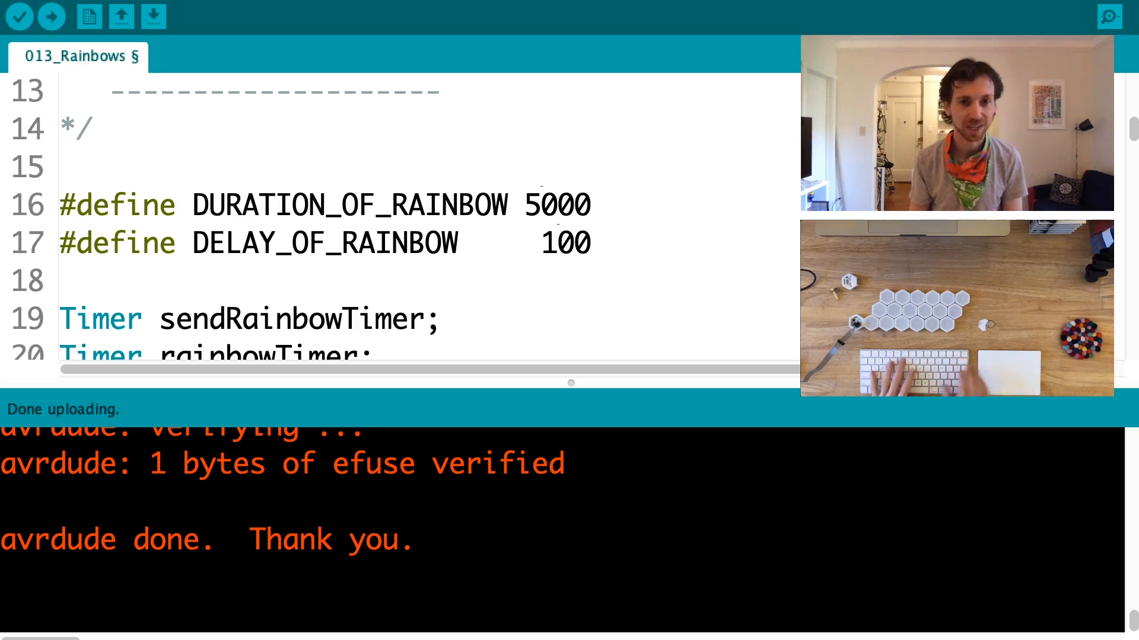
{"action": "left_click", "coordinate": [51, 16]}
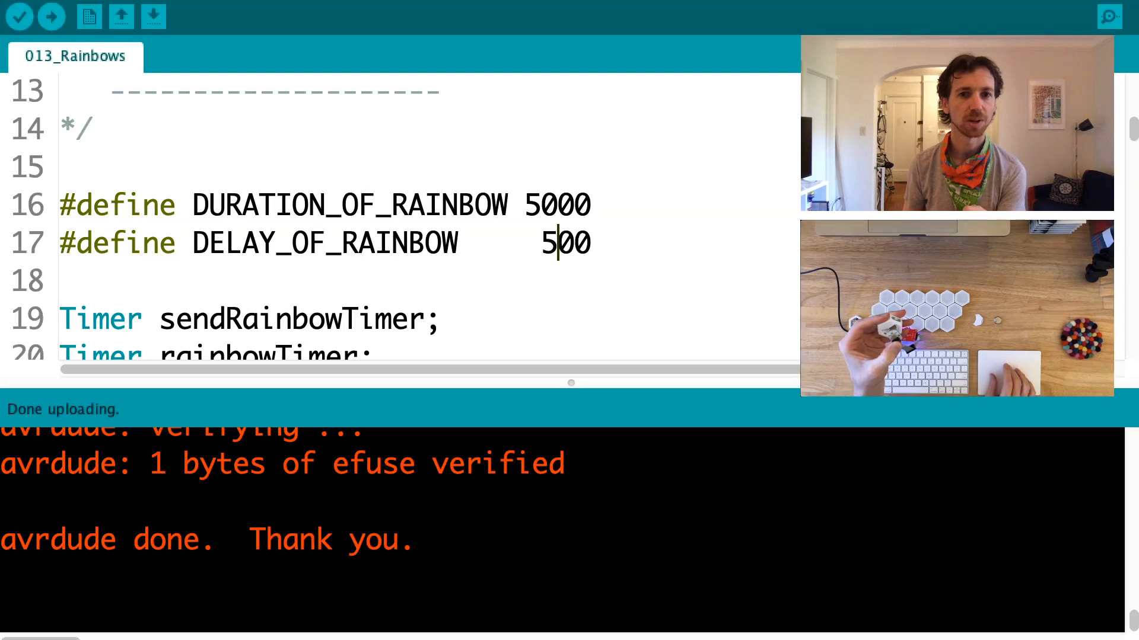
Start re-uploading the sketch with duration 5000 and delay 500 to the Blinks.
{"action": "left_click", "coordinate": [51, 16]}
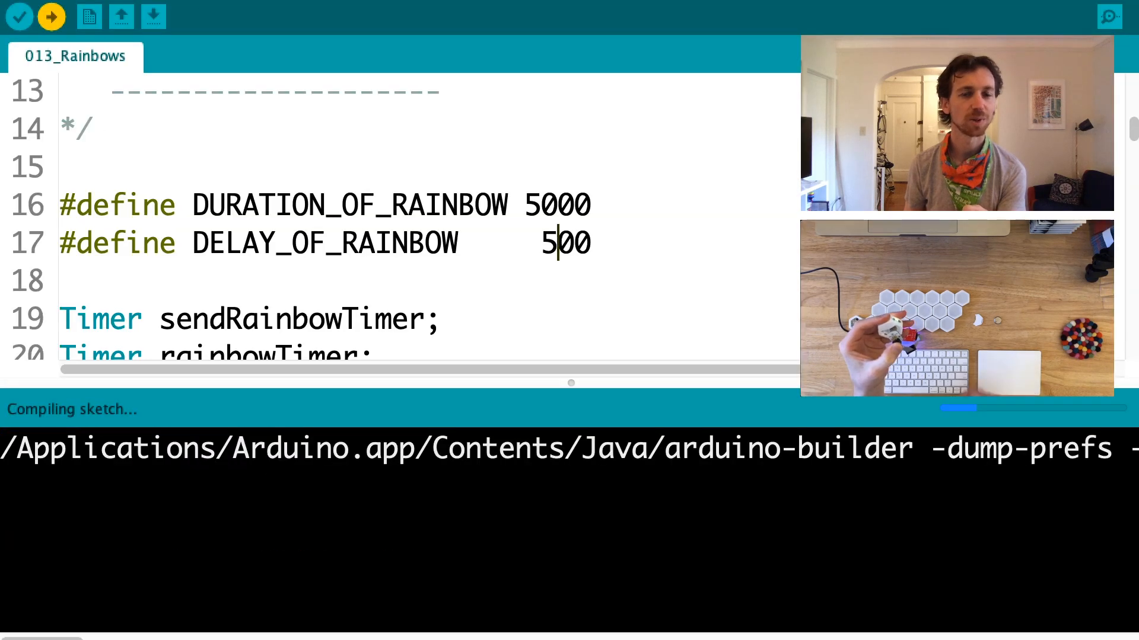